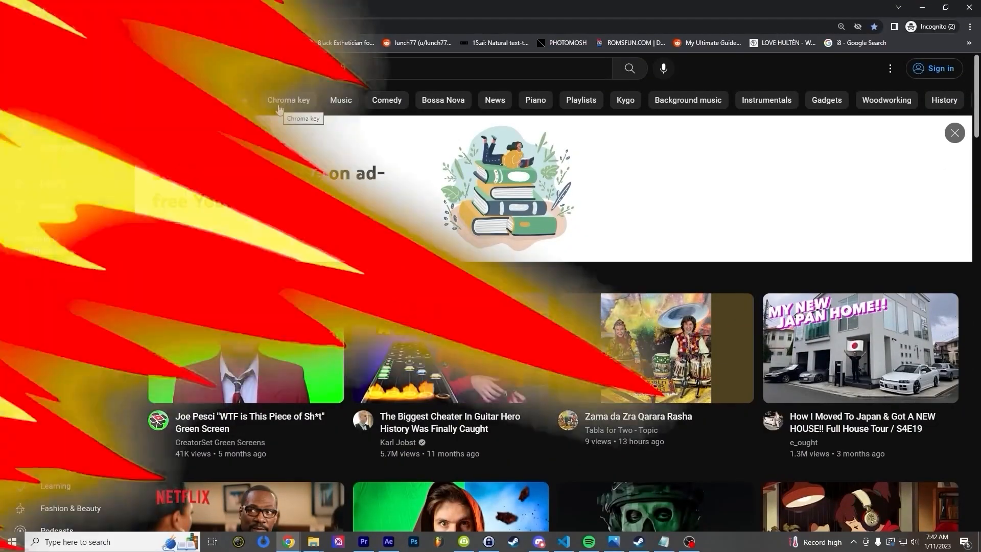
- Search YouTube for 'fire green screens', filter the results and browse down to a fire background video
text(fire green screens)
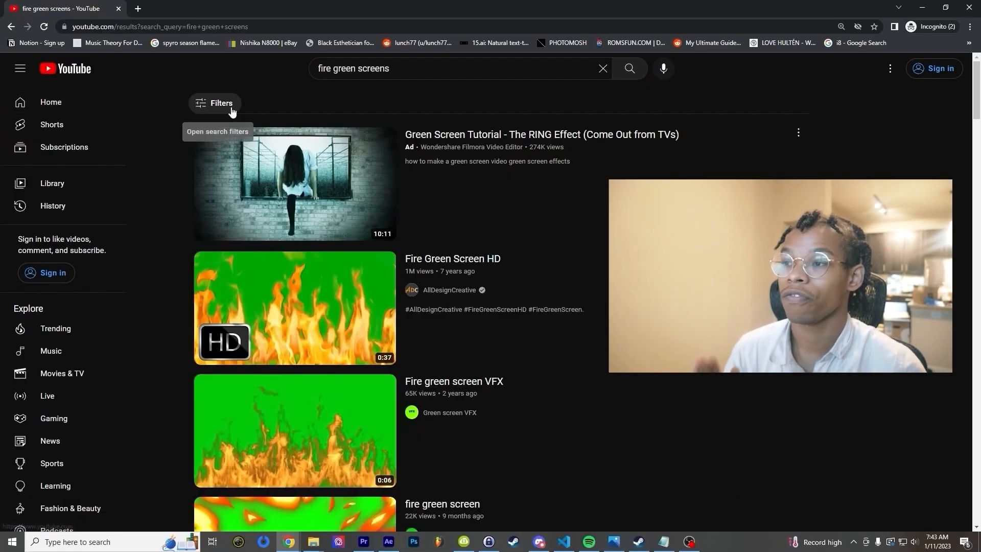
click(222, 103)
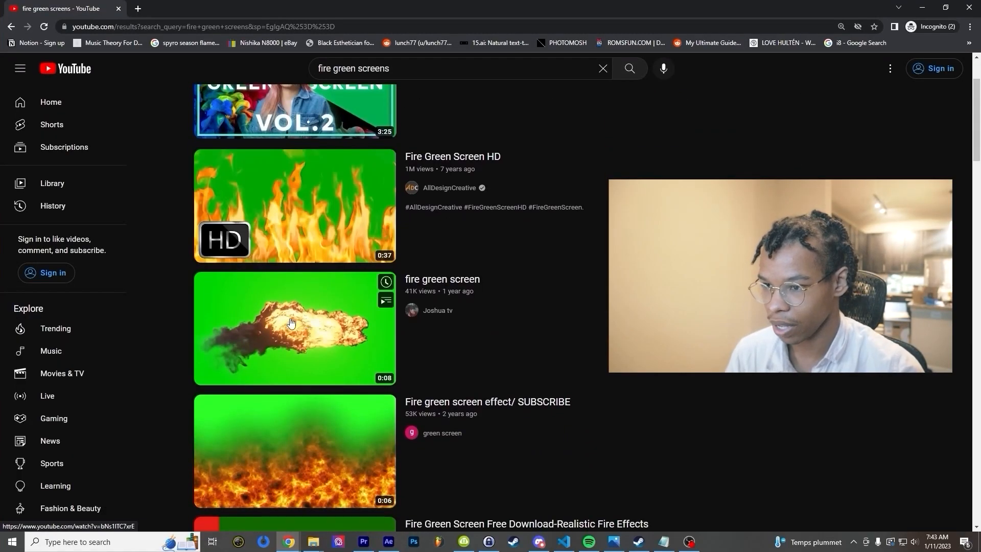
scroll(down, 3)
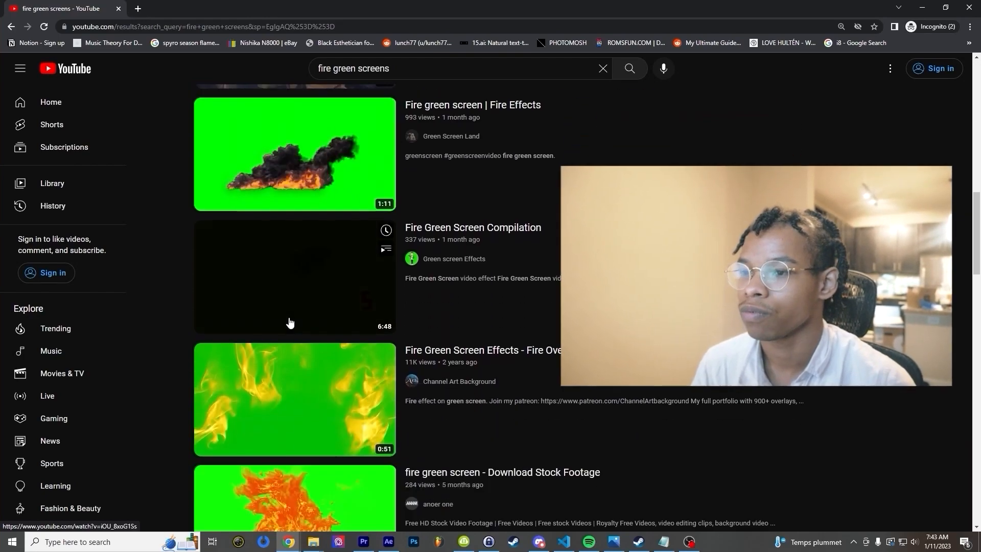
scroll(down, 3)
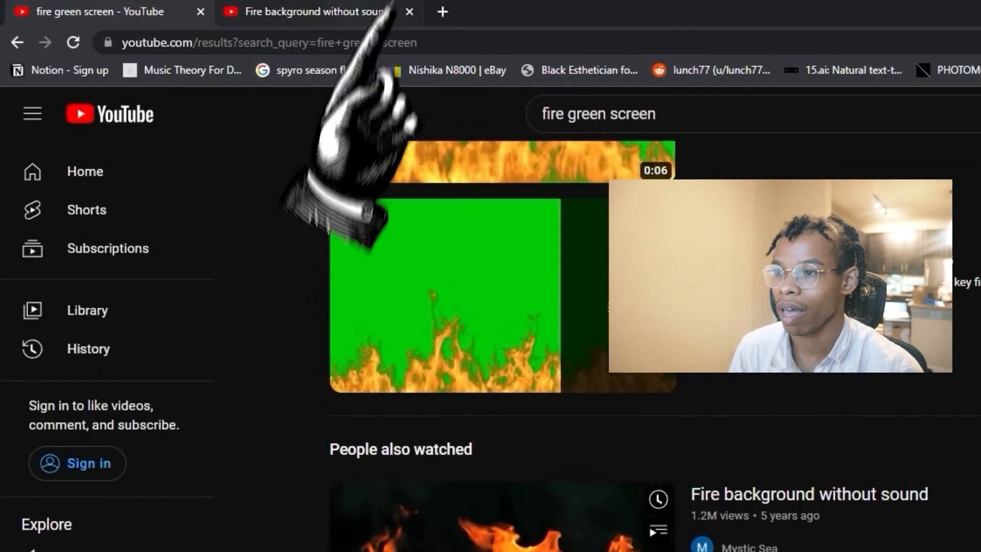
- Collect fire, spark and burning ash clips in new tabs and land on the 2 VIDEO FUEGO fire video
scroll(down, 3)
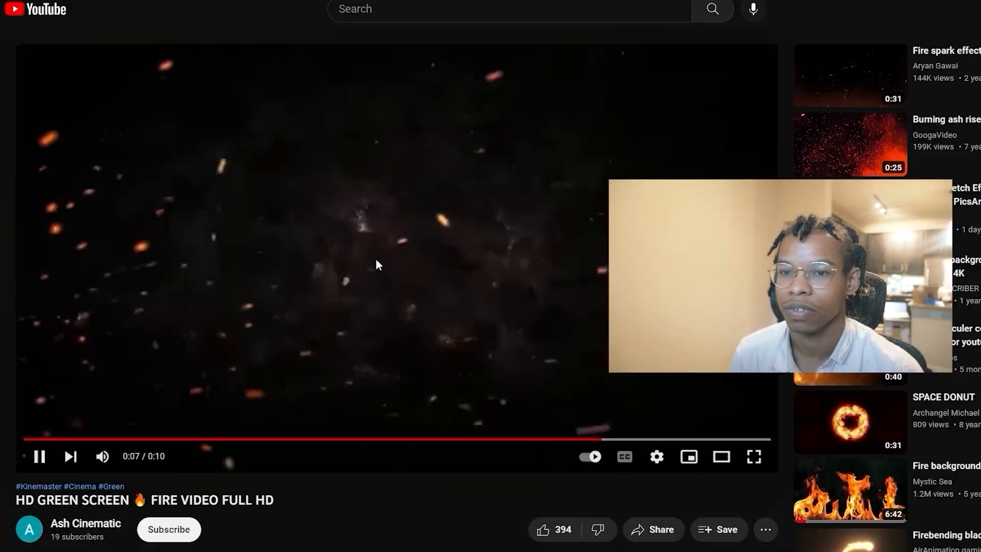
scroll(down, 3)
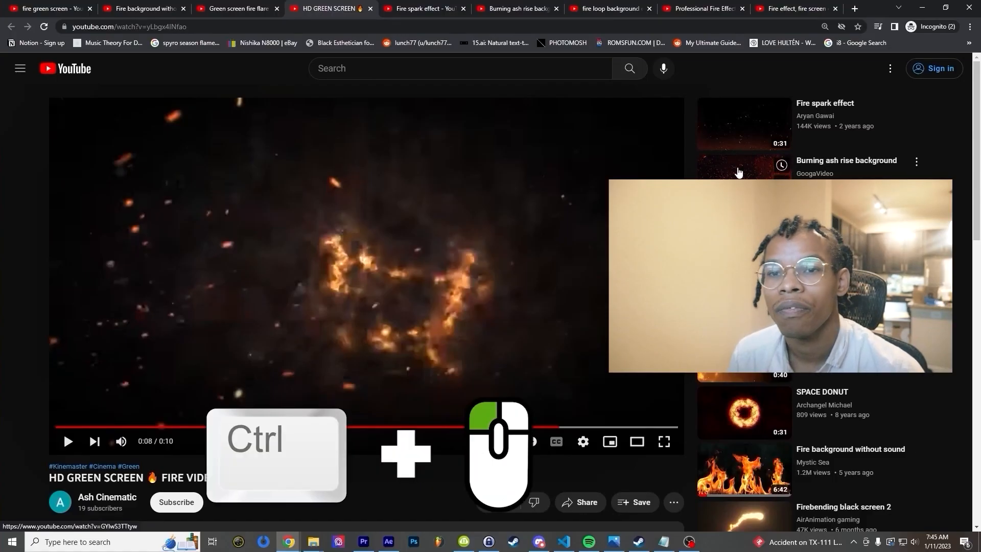
scroll(down, 3)
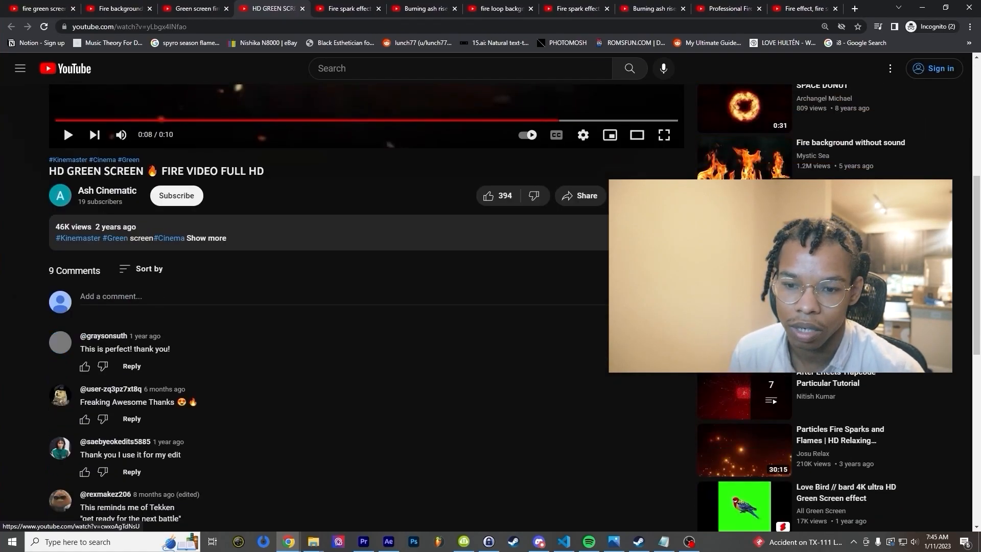
click(466, 9)
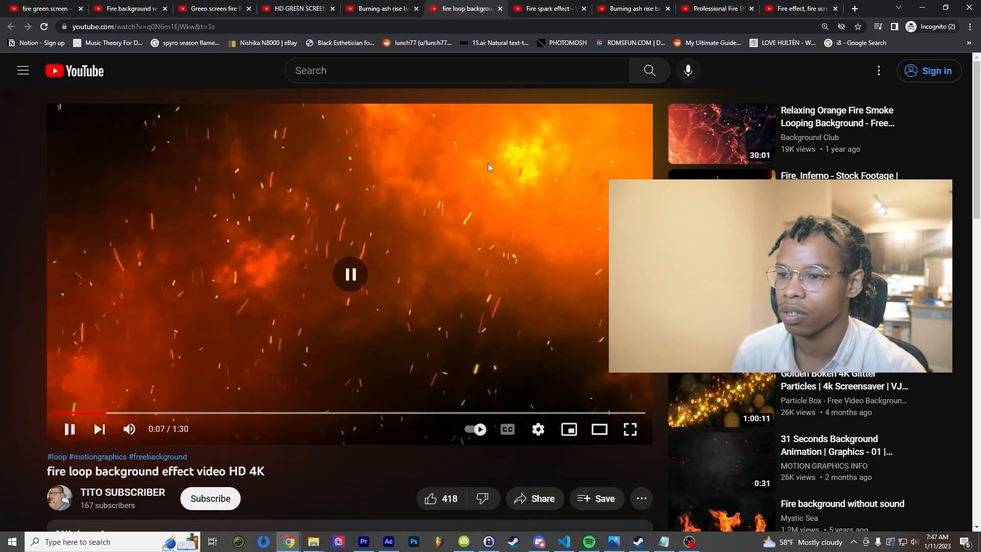
click(545, 8)
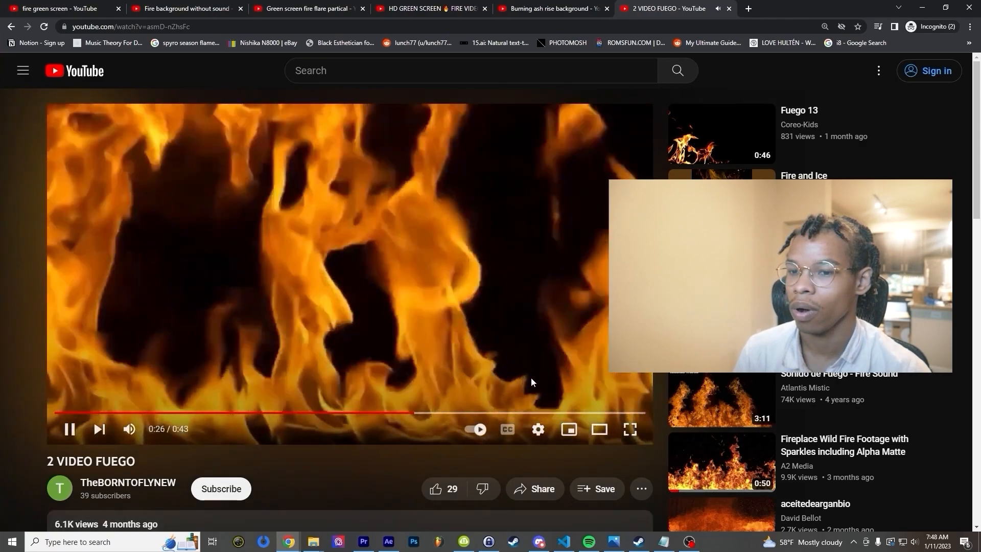
- Pick a playback resolution for the 2 VIDEO FUEGO clip from the player's Quality settings
click(537, 429)
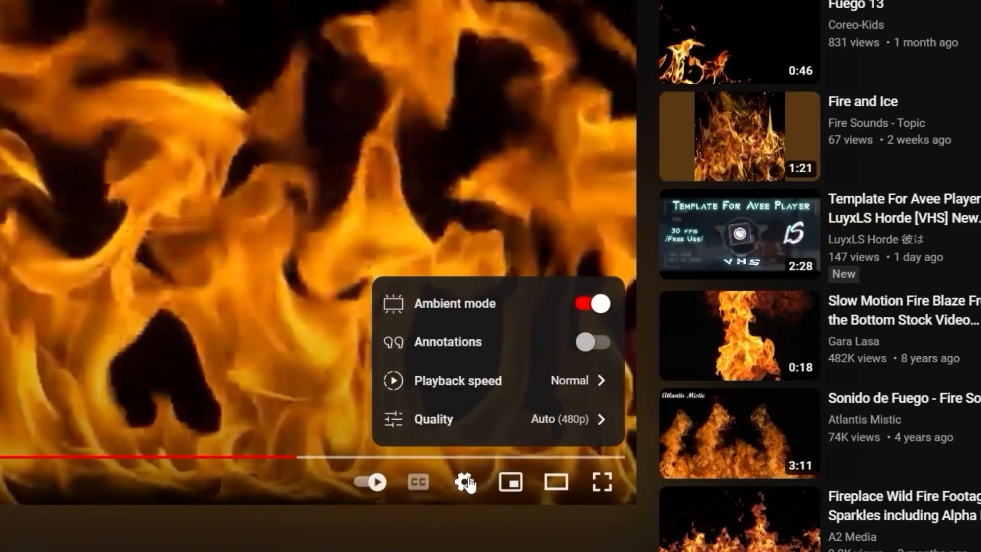
click(433, 418)
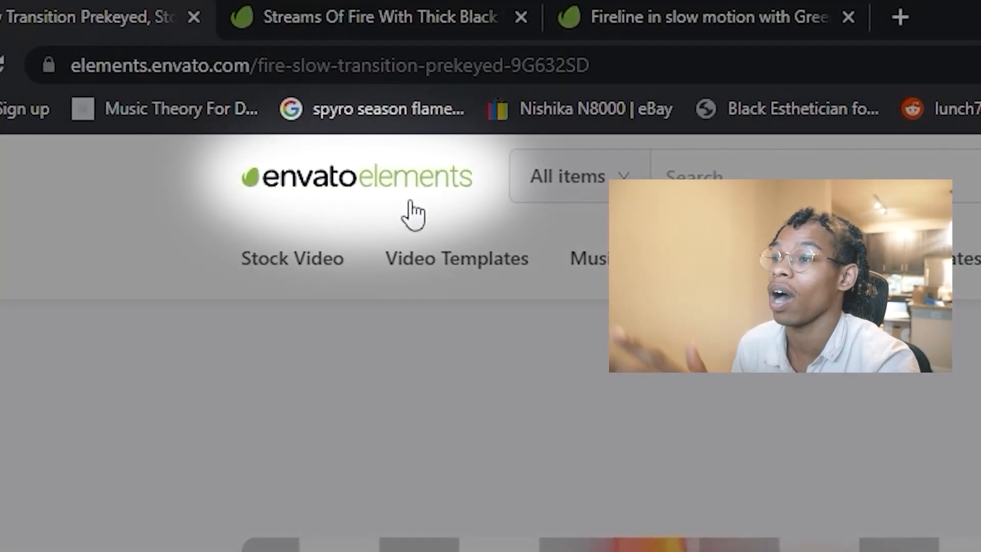
- Browse Envato Elements stock fire clips, including the prekeyed slow fire transition
scroll(down, 3)
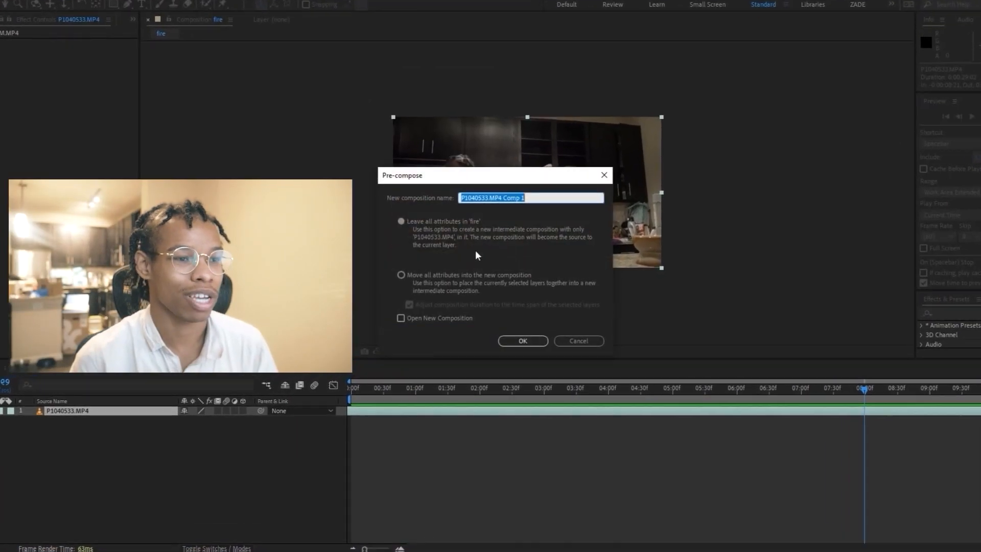
- Pre-compose the P1040533.MP4 kitchen clip as P1040533.MP4 Comp 1 with the default name
click(522, 340)
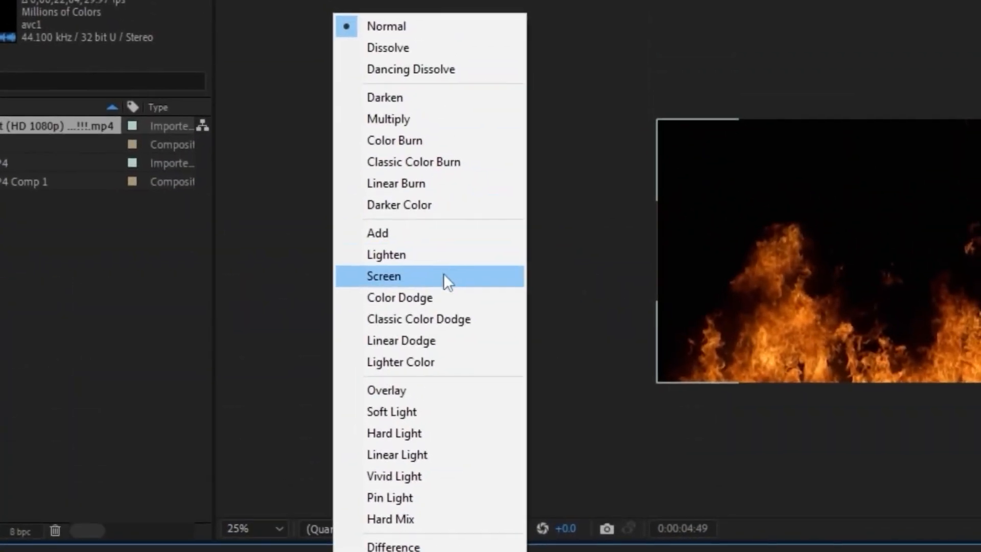
- Set the BG Fire layer to Screen mode over the kitchen comp and adjust its Scale
click(382, 276)
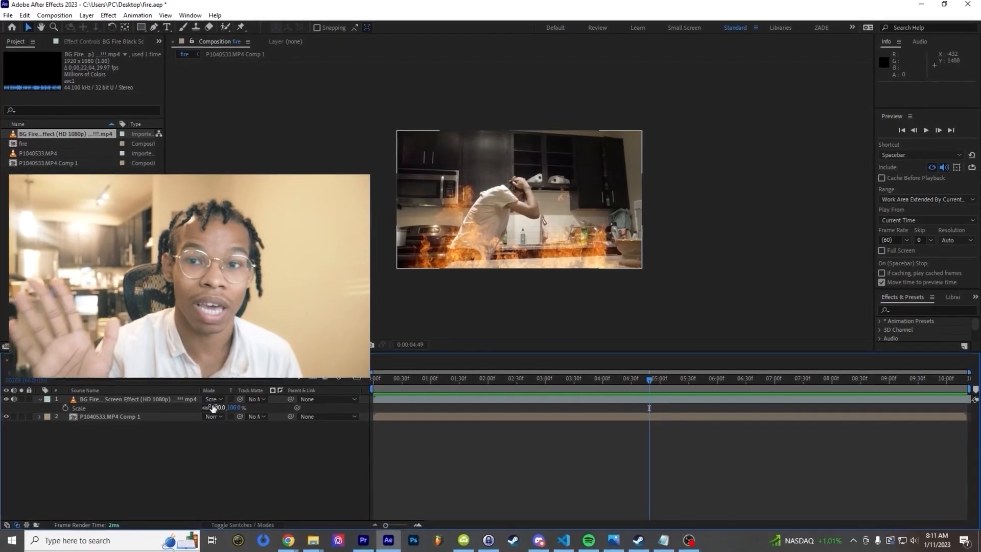
click(287, 540)
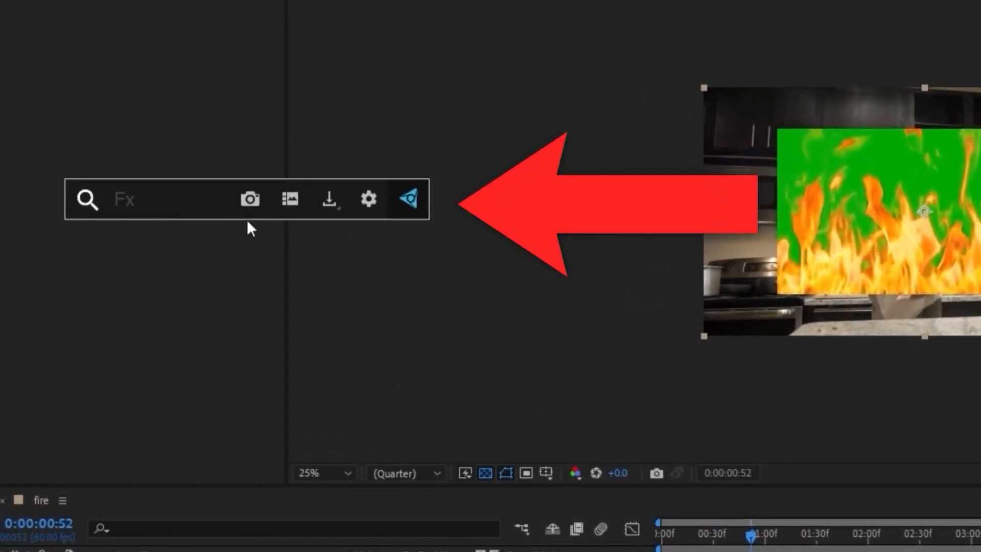
- Apply Keylight (1.2) to the green-screen fire layer via FX Console
text(keylight)
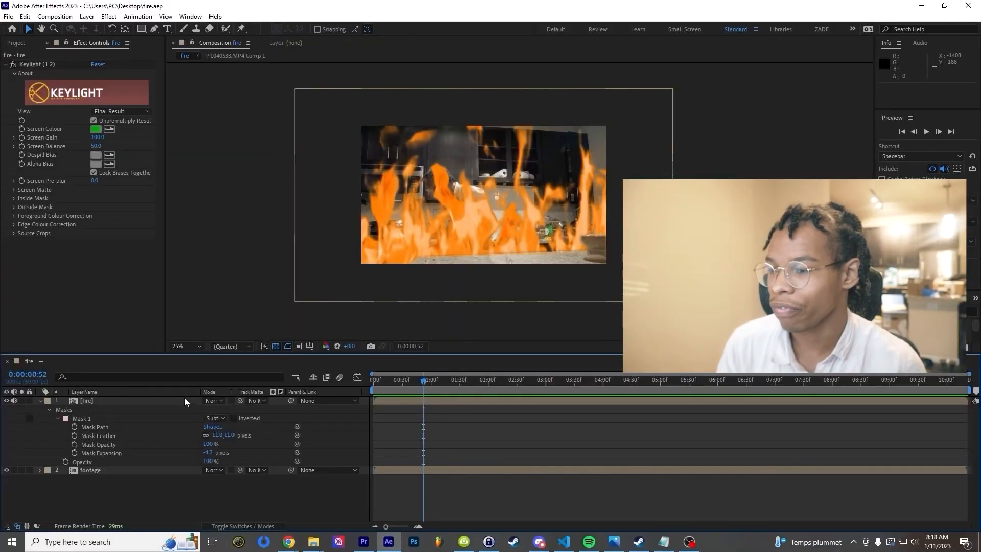
- Select the keyed, masked fire layer and bring up its blending mode choices
click(86, 401)
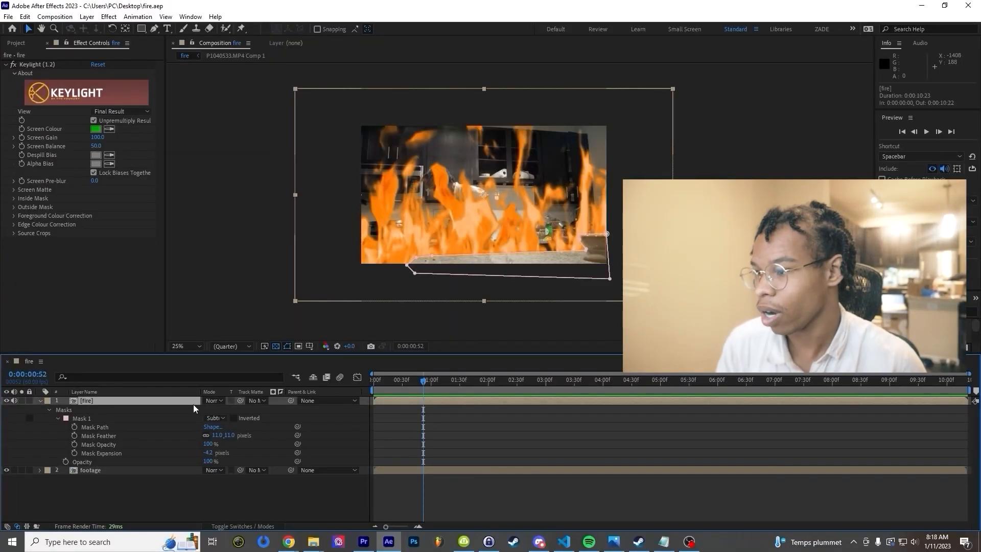
click(212, 399)
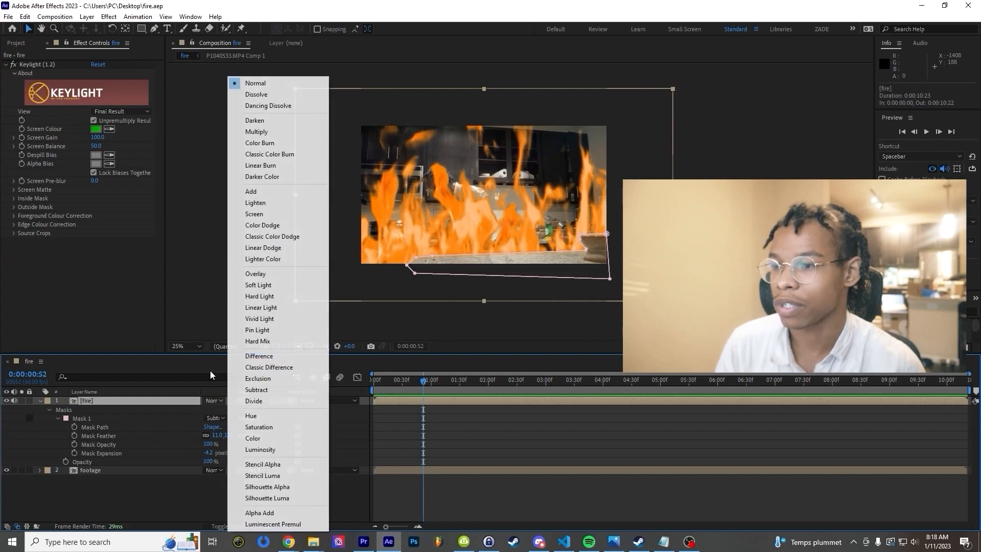
- Set the keyed fire layer's blending mode to Add
click(256, 94)
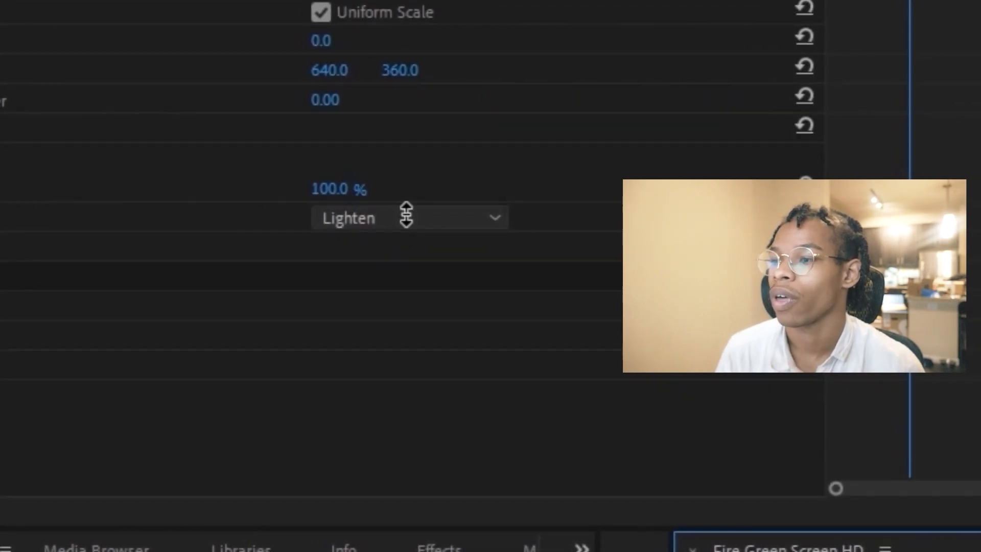
- Set the Fire Green Screen HD clip's Opacity blend mode to Lighten in Premiere Pro
click(407, 217)
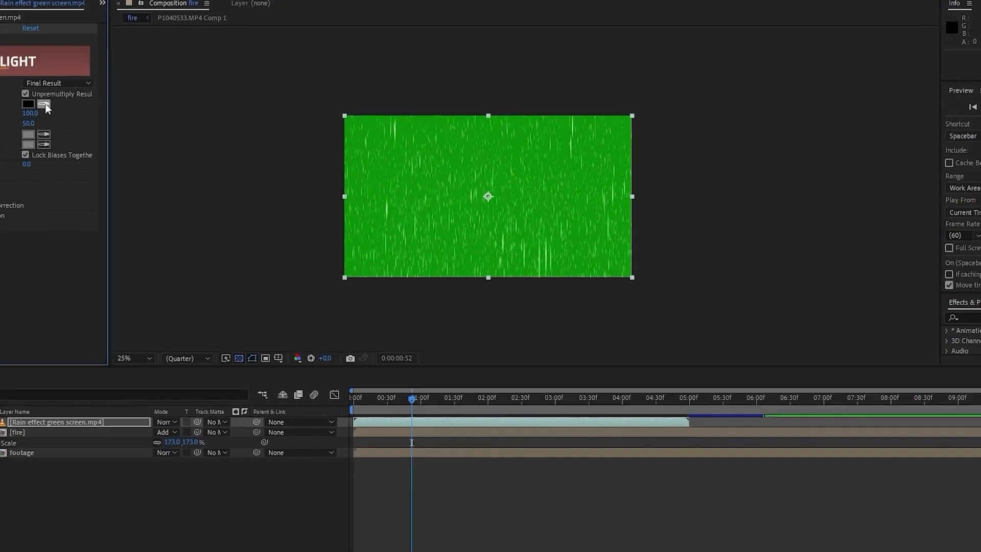
- Key out the green with Keylight's Screen Colour eyedropper and set the clip's blend mode
click(164, 421)
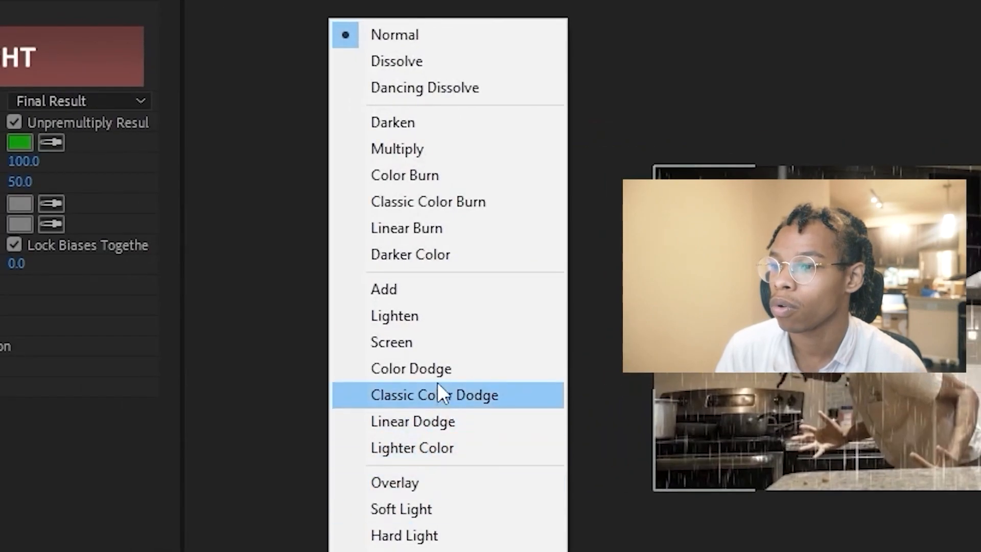
click(434, 394)
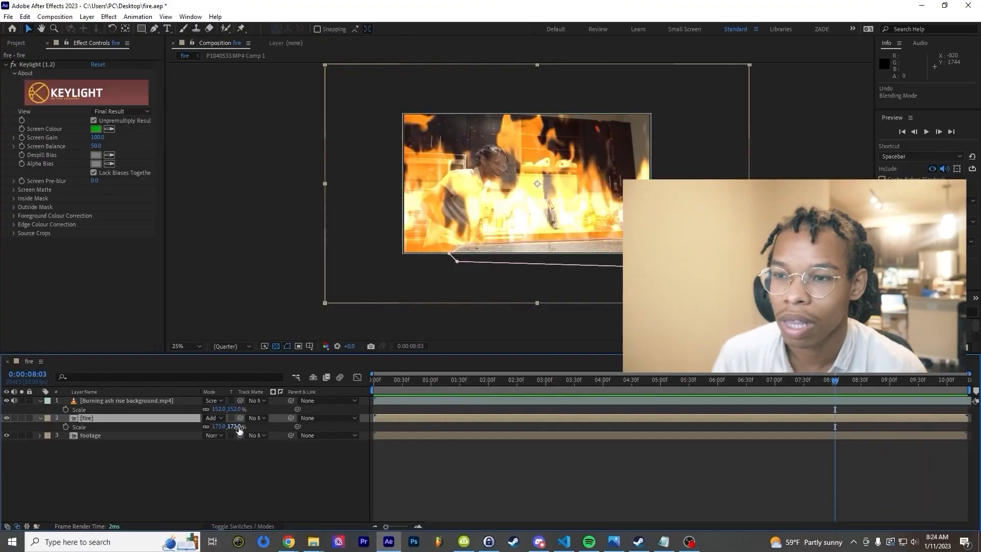
- Switch the fire layer beneath the new ash precomp to Screen blending
click(213, 417)
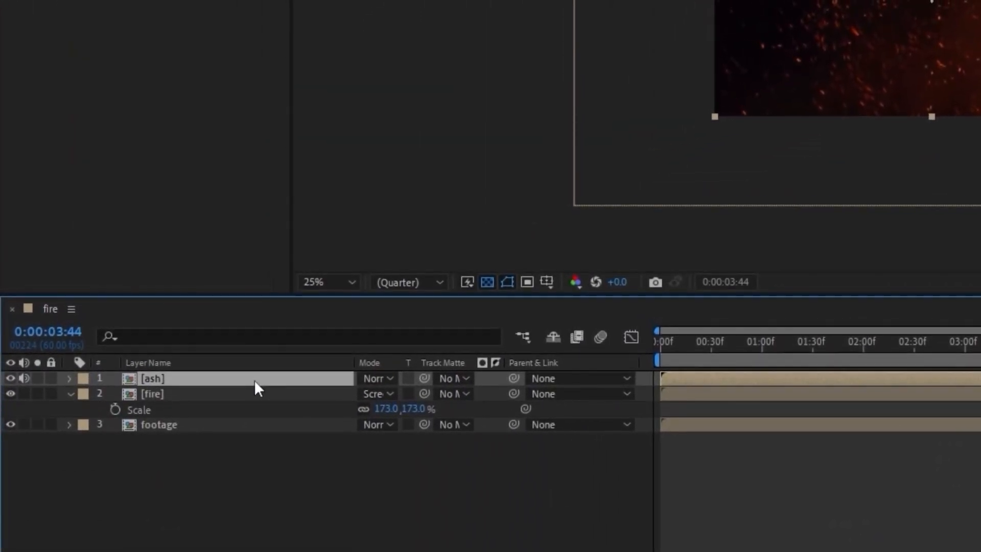
- Inside the ash precomp, set the ash layer's blend mode to Screen
double_click(152, 378)
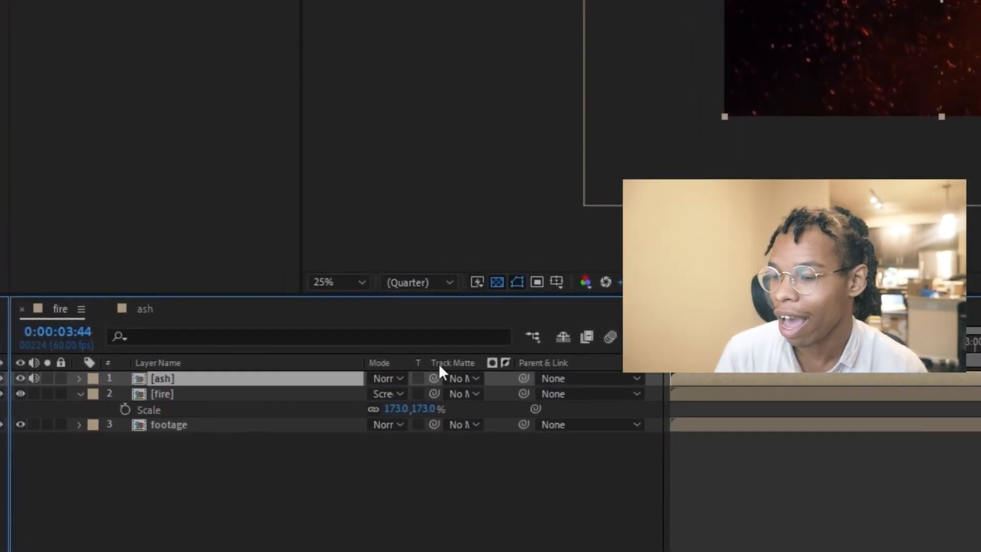
click(384, 378)
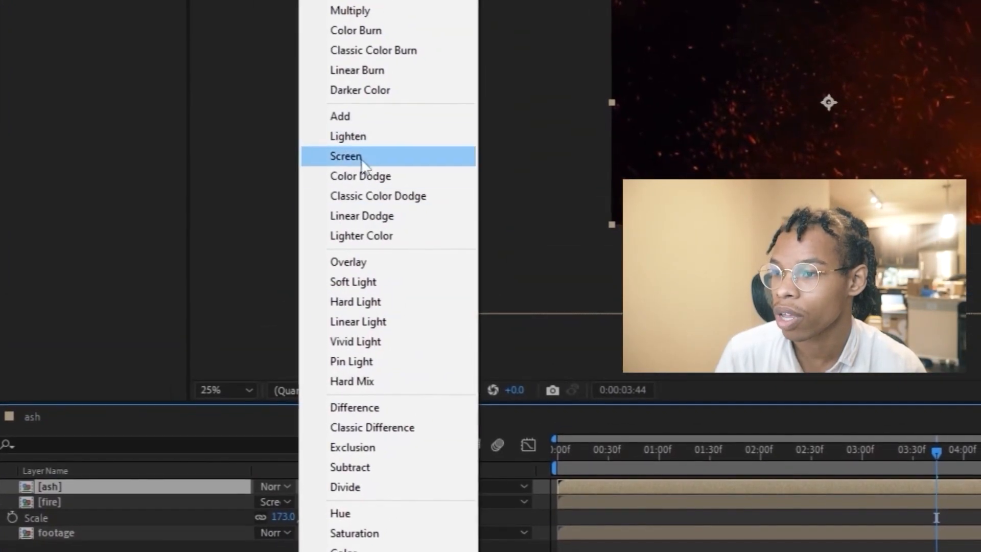
click(345, 156)
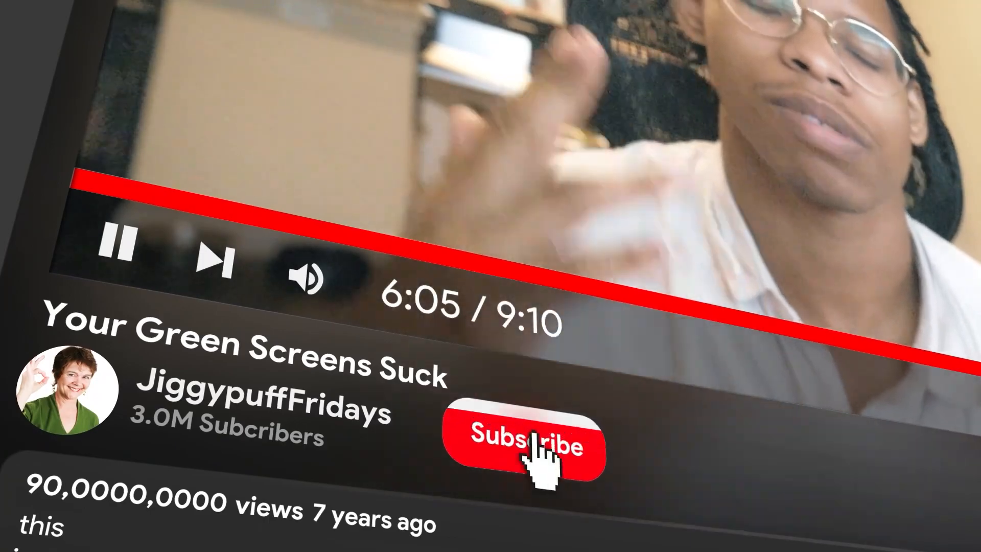
click(524, 438)
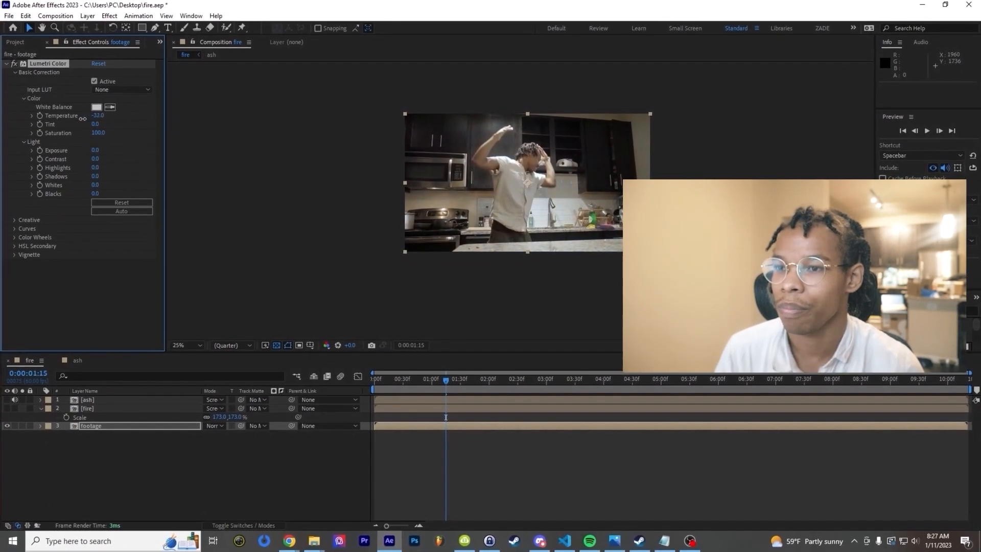
- In Lumetri Color on the footage, raise Temperature to 155, lower Tint to 31 and lift the whites
drag(97, 115, 98, 115)
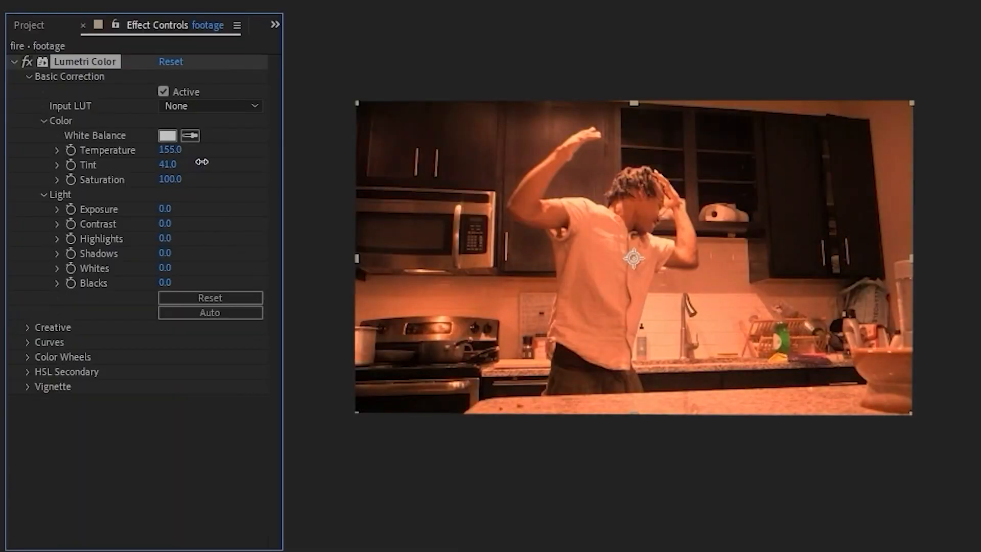
drag(167, 164, 165, 165)
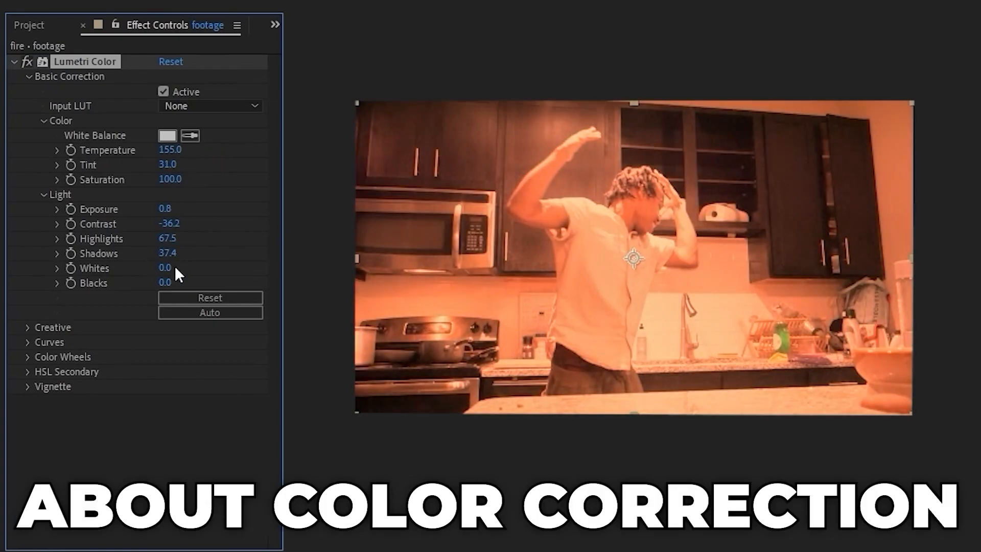
drag(170, 267, 170, 268)
text(uni.he)
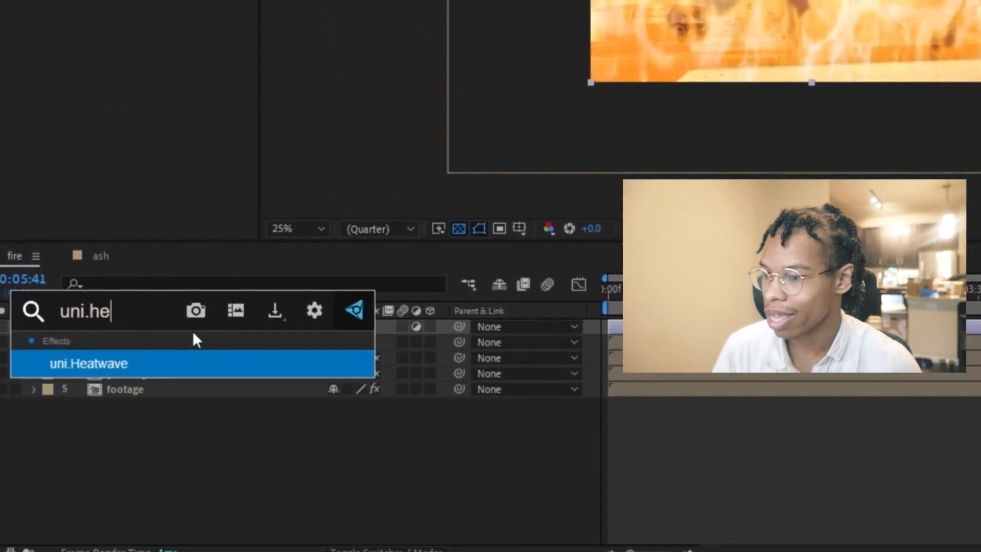
- Add uni.Heatwave from the FX Console search to distort the fire composition
double_click(90, 363)
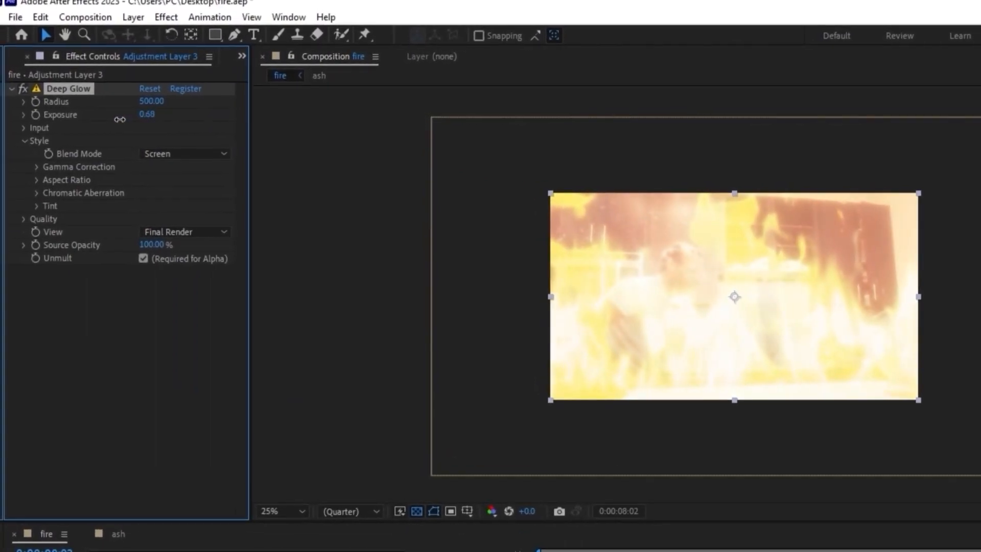
- Scrub Deep Glow's Exposure on Adjustment Layer 3 down to 0.04
drag(147, 114, 147, 114)
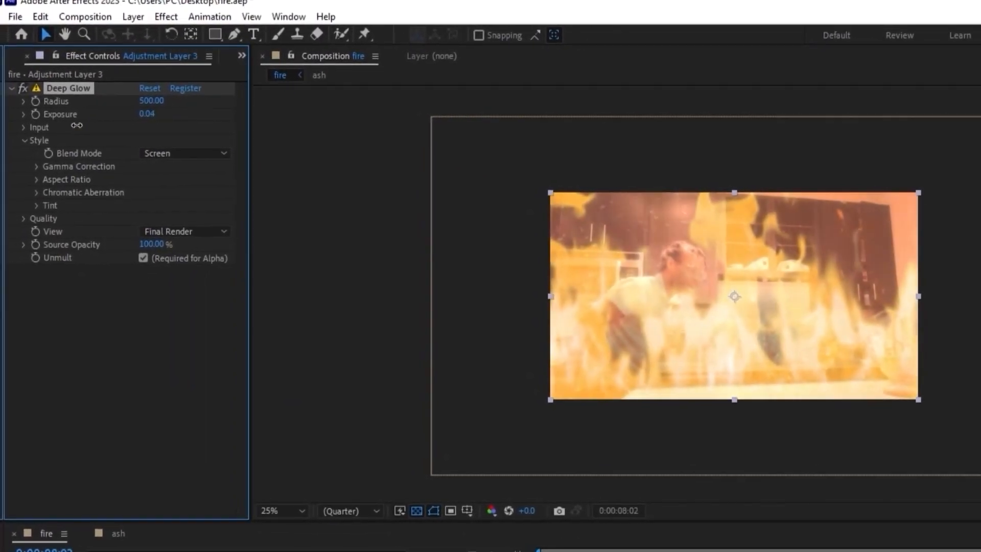
click(36, 192)
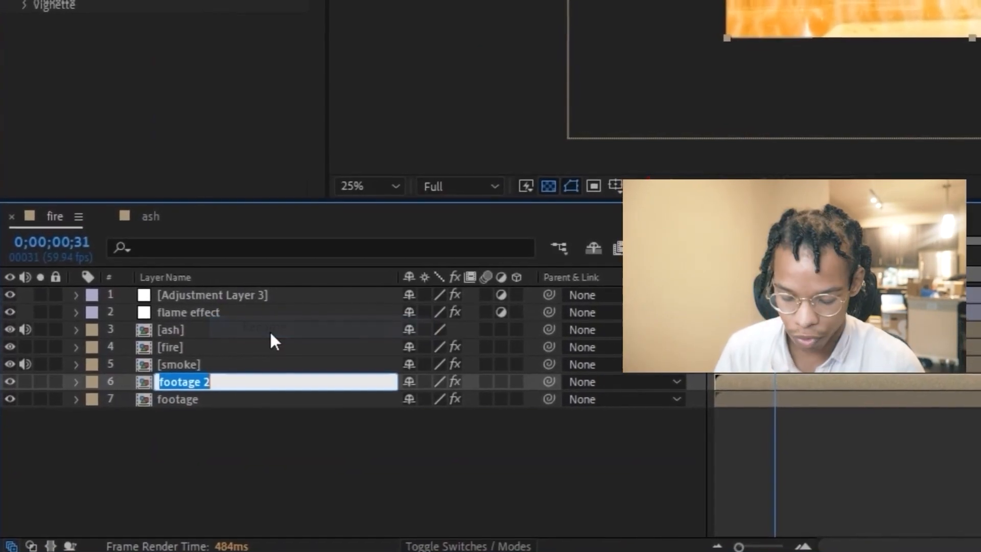
- Rename the duplicated footage layer to 'me' for rotoscoping
text(me)
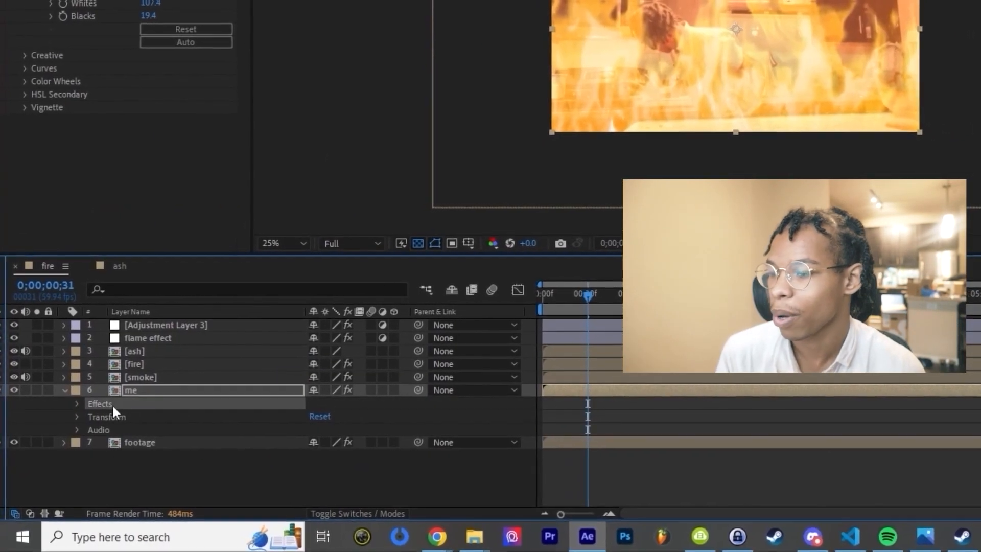